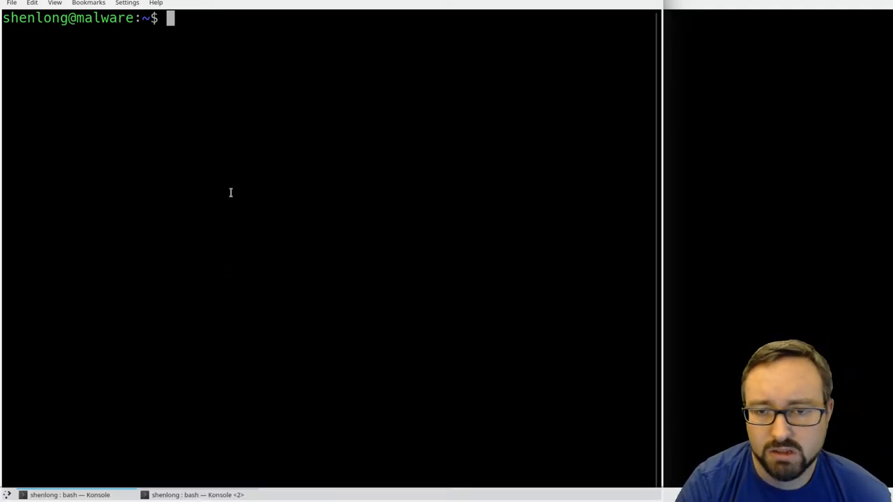
Step: Run 'upx /bin/ls -o ls' to pack ls into the home folder, 138856 to 61540 bytes
text(u)
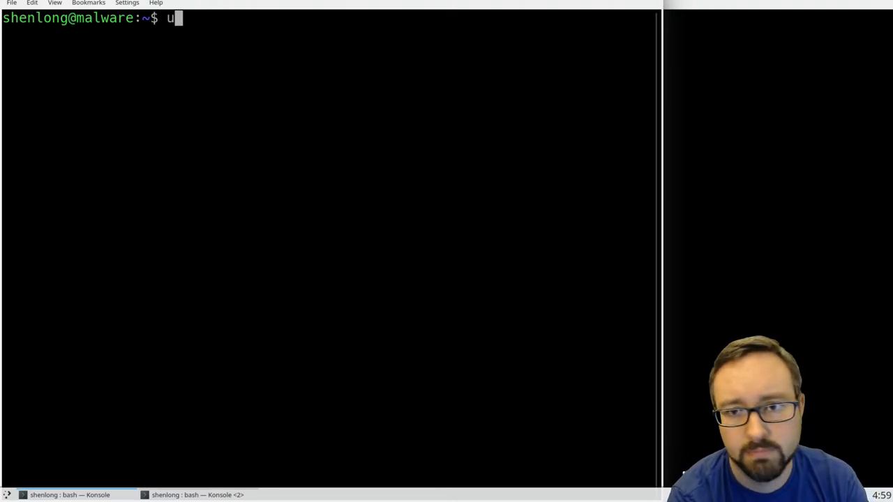
text(px)
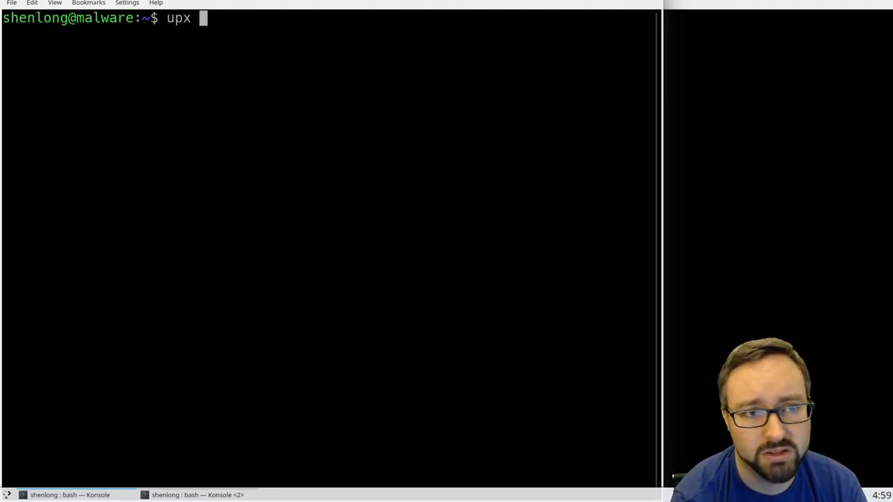
text(/)
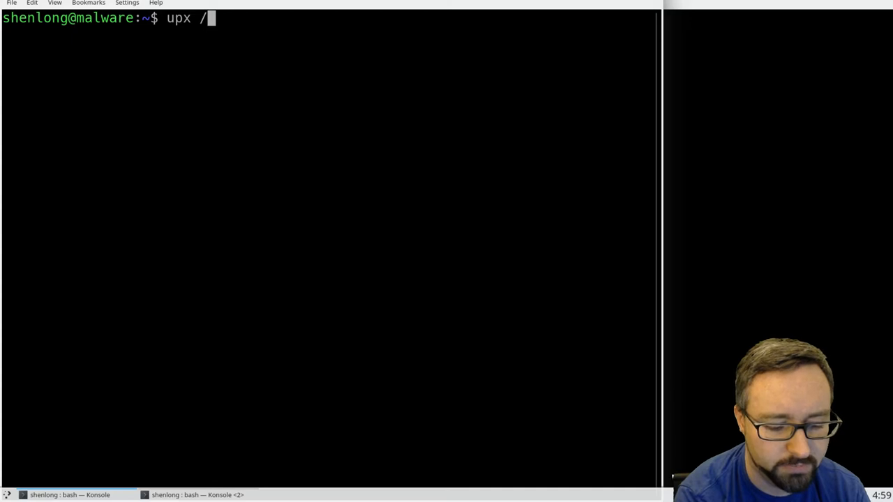
text(bin/l)
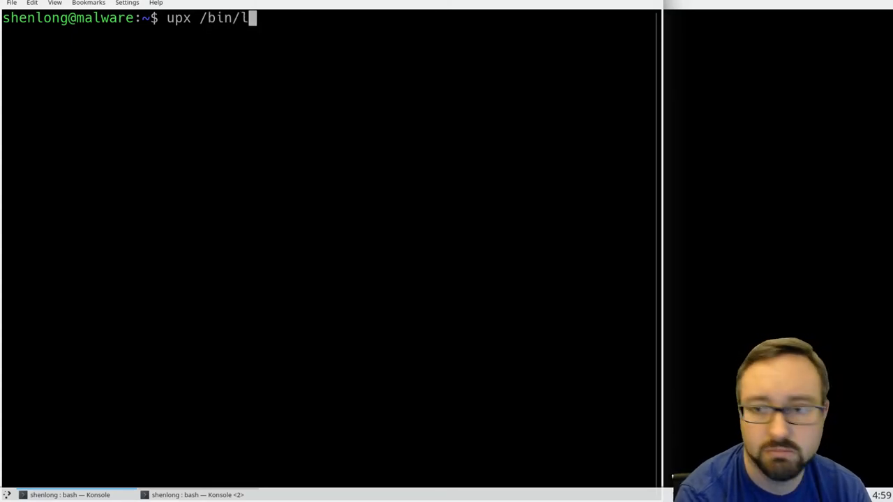
text(s)
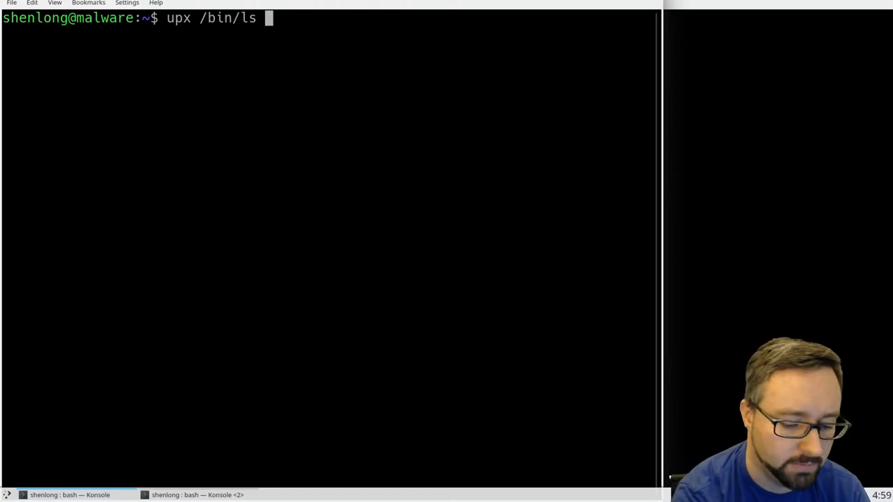
text(-o ls)
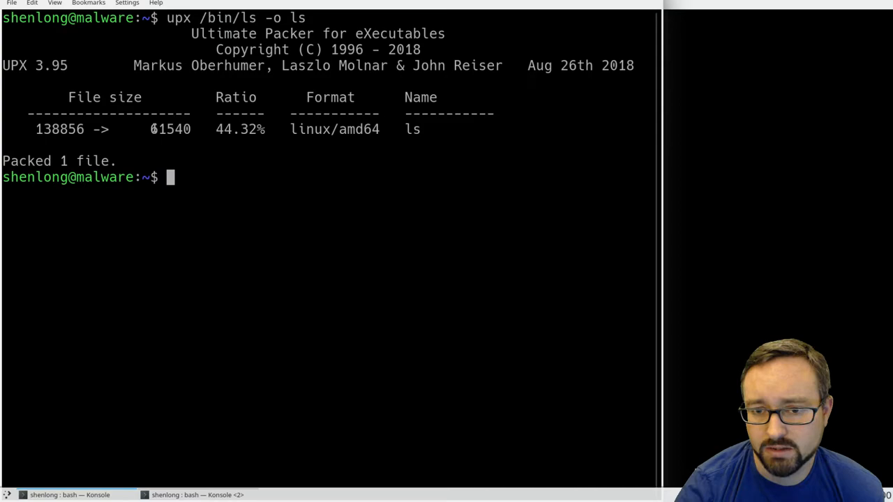
double_click(171, 129)
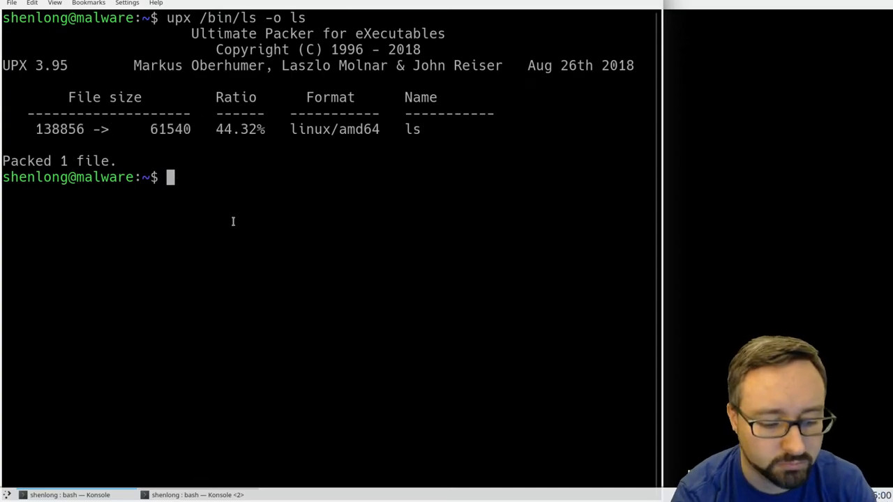
Step: Run 'strings /bin/ls' to print the original binary's readable strings and section names
text(str)
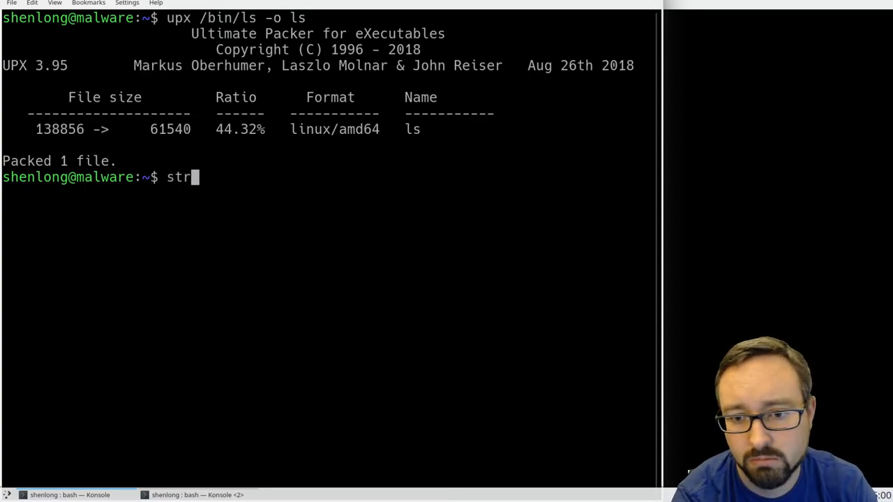
text(ings)
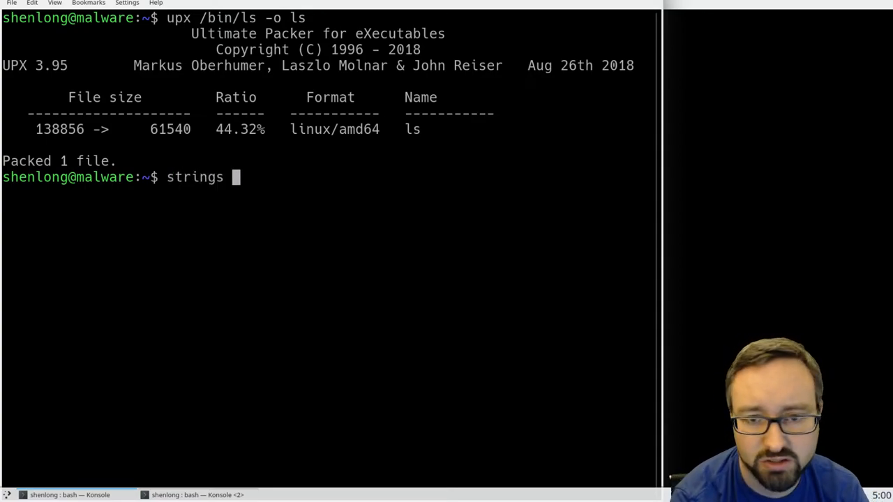
text(/b)
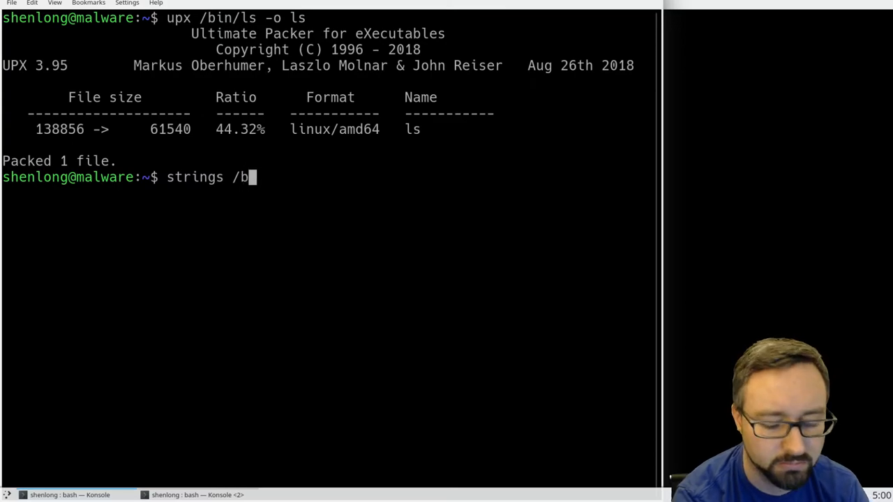
text(in/ls)
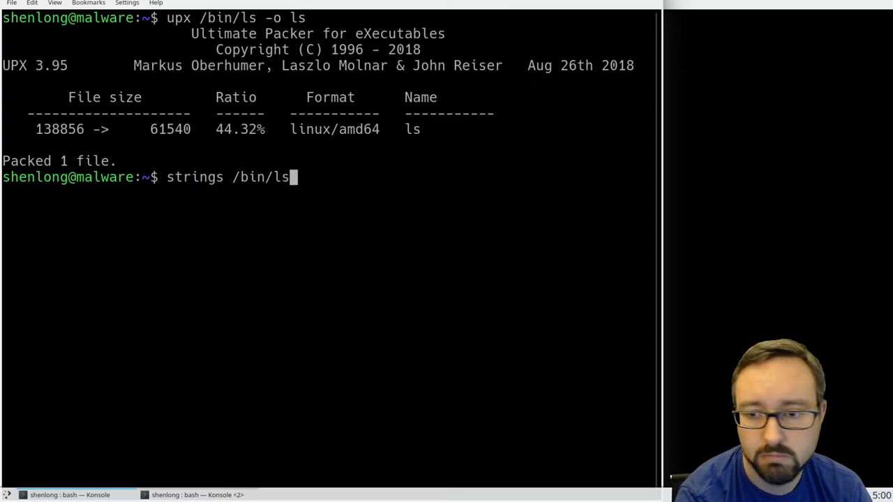
key(Return)
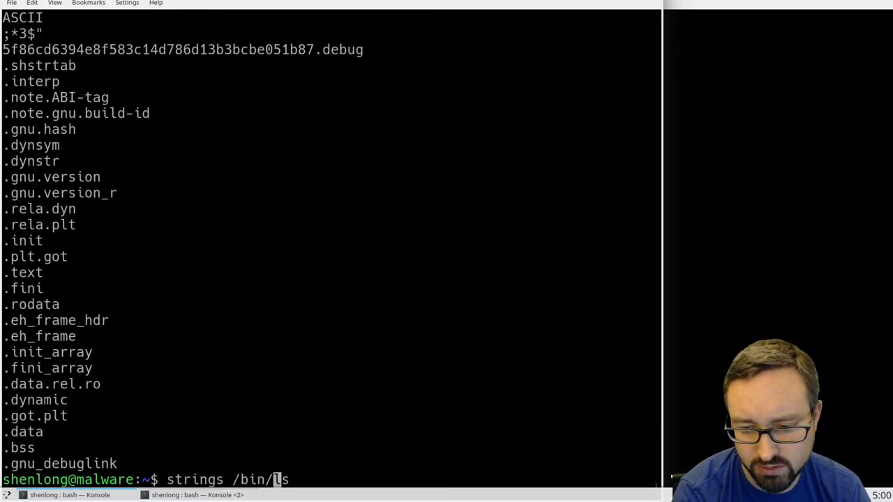
Step: Run 'strings ls' on the packed copy, revealing gibberish and the UPX notice
key(BackSpace)
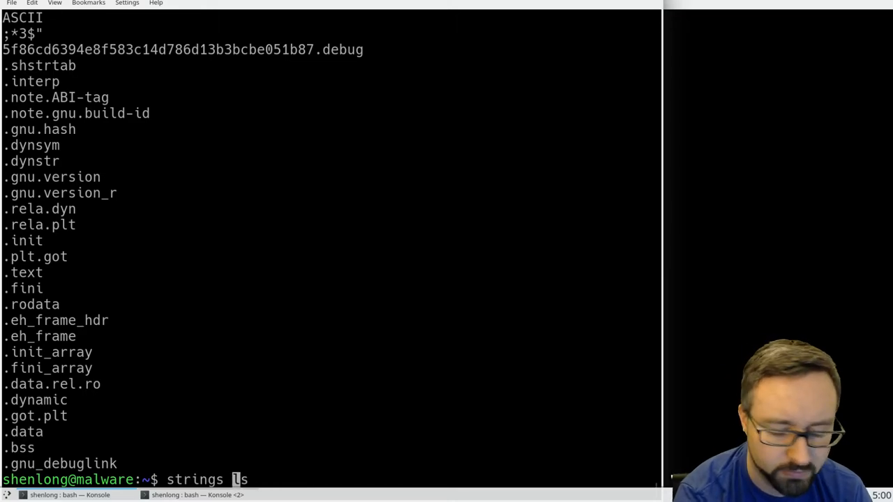
key(Return)
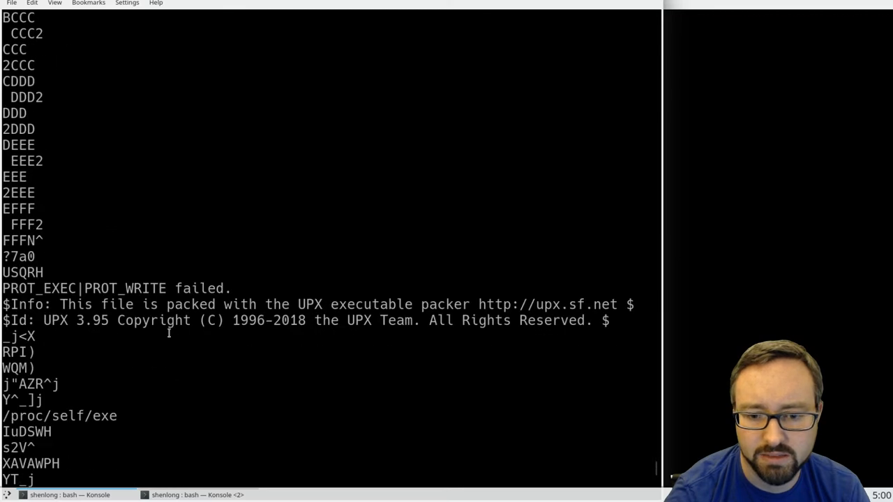
mouse_move(291, 282)
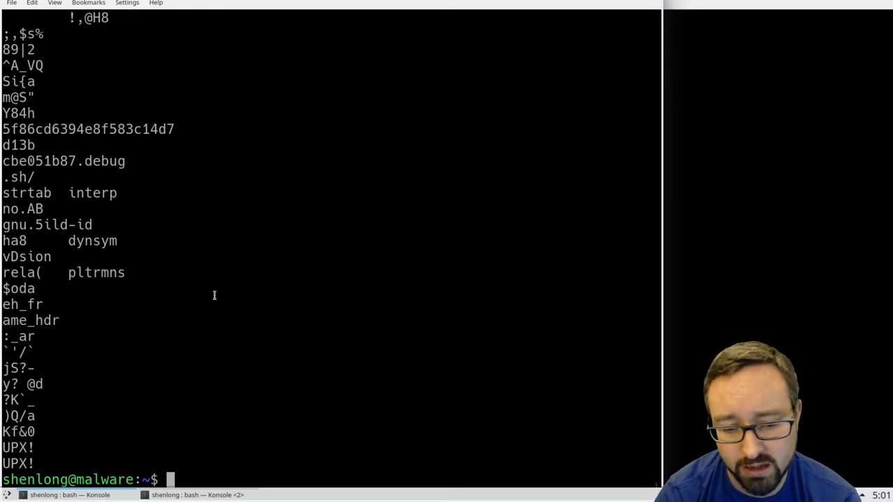
mouse_move(192, 307)
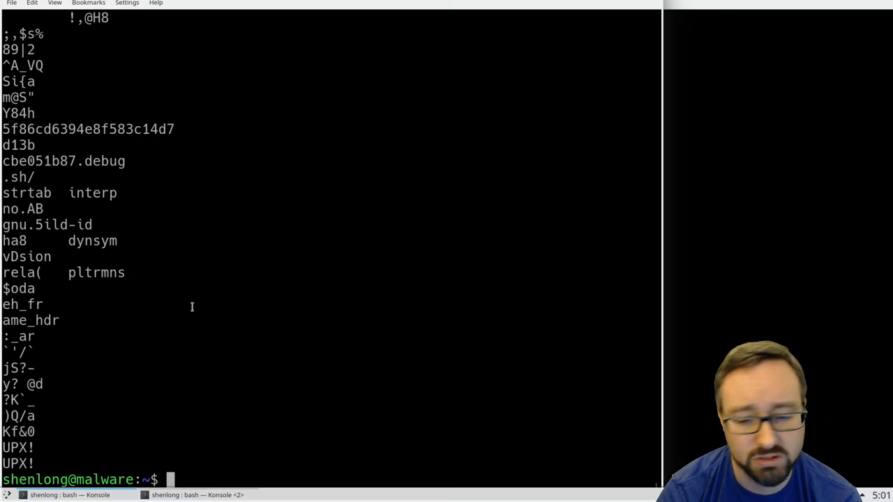
mouse_move(176, 355)
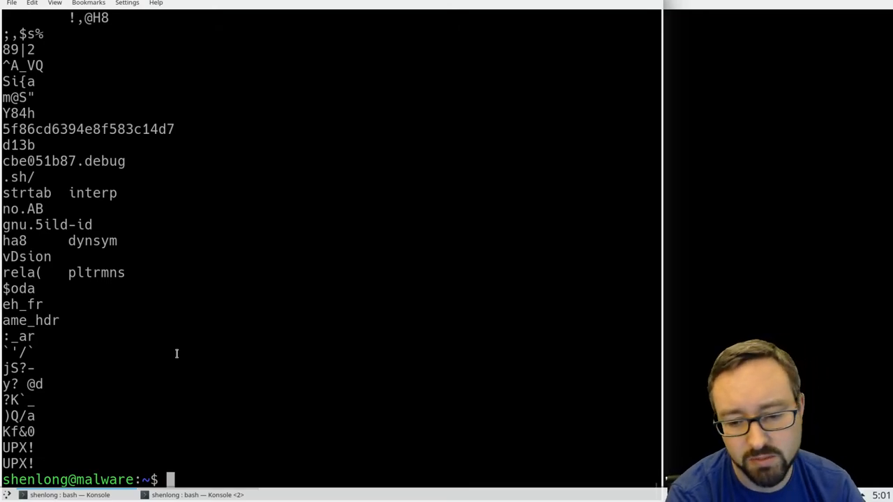
Step: Run 'ls -lah' on the packed ls (61K) and on /bin/ls (136K) to compare sizes
text(ls -)
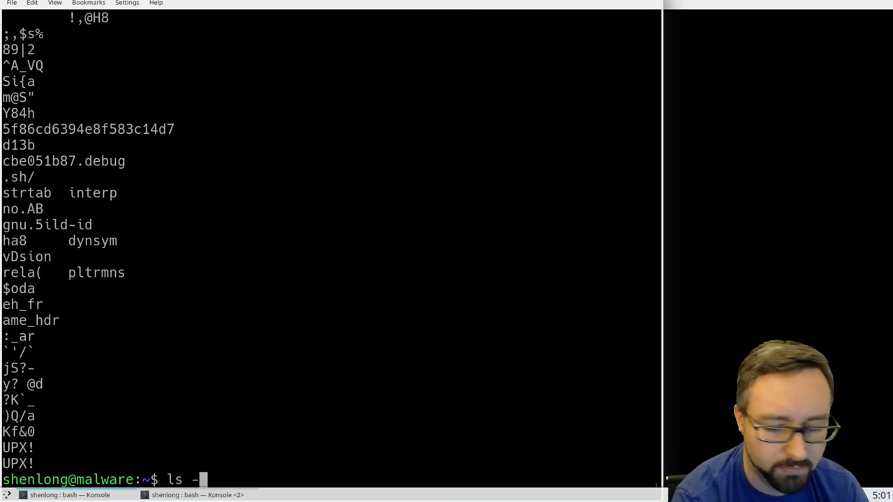
text(lah)
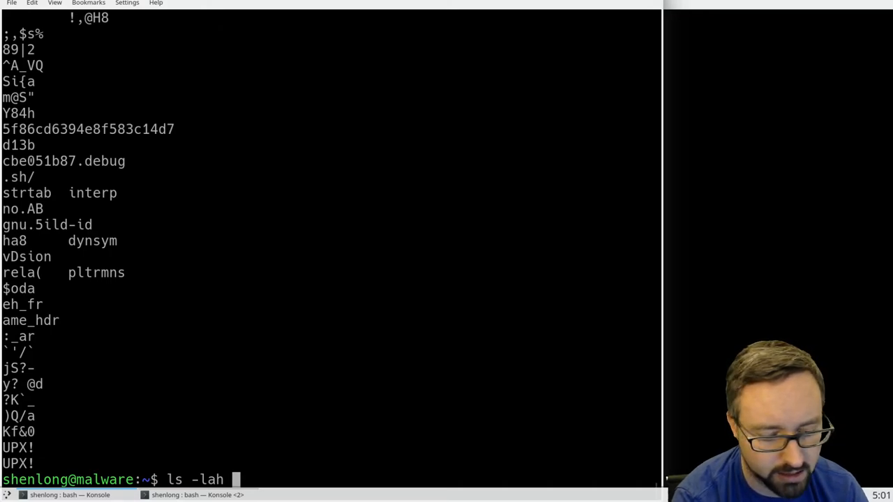
key(Return)
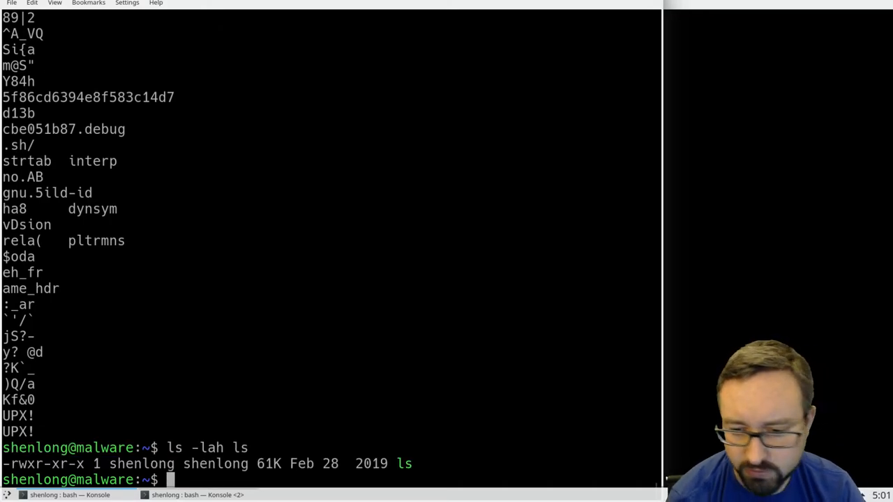
mouse_move(280, 464)
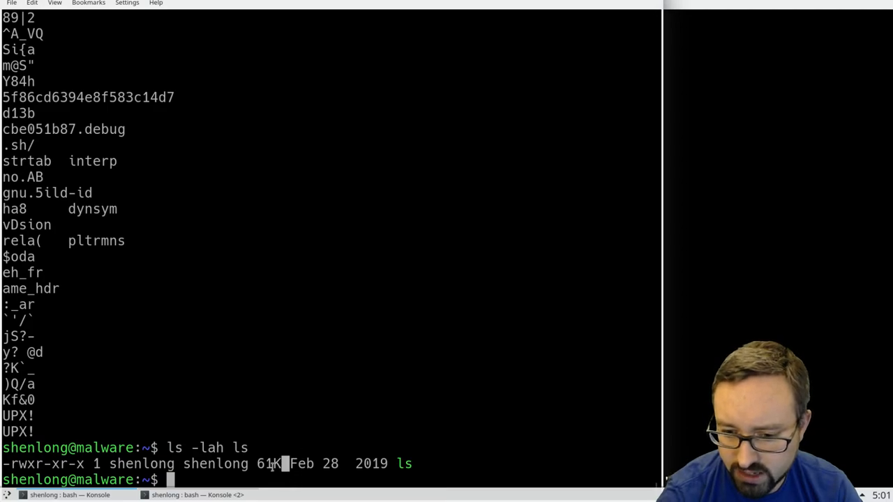
double_click(268, 463)
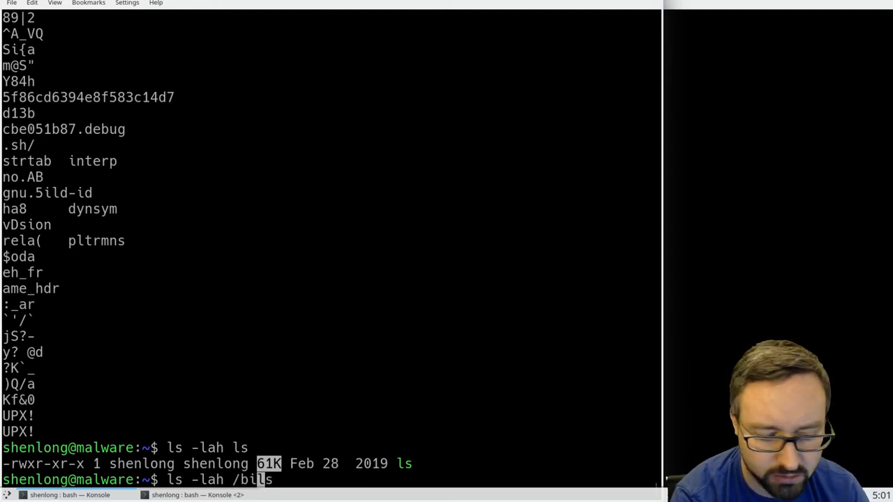
text(n/)
key(Return)
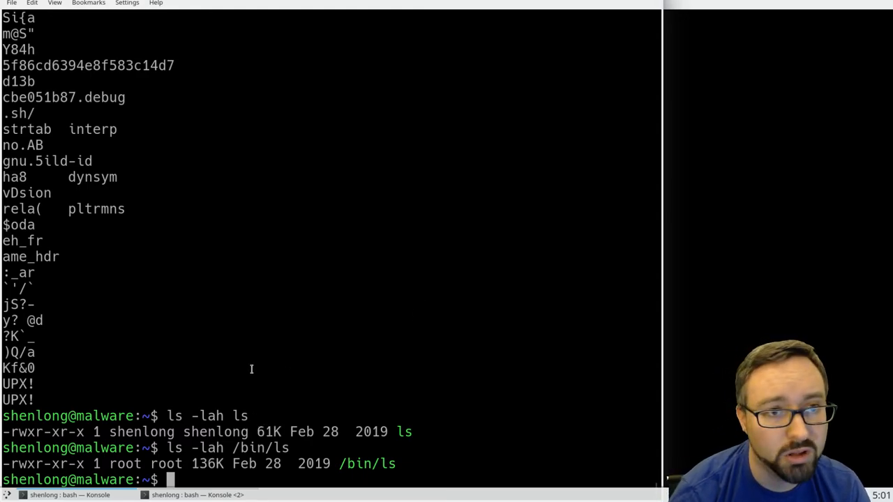
Step: Run './ls' and './ls /' to list the home folder and root directory with the packed binary
text(./ls)
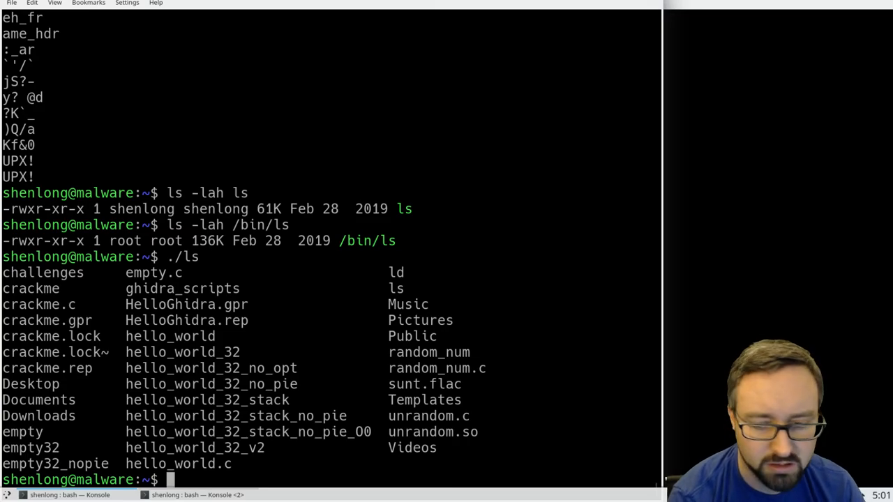
text(./ls /)
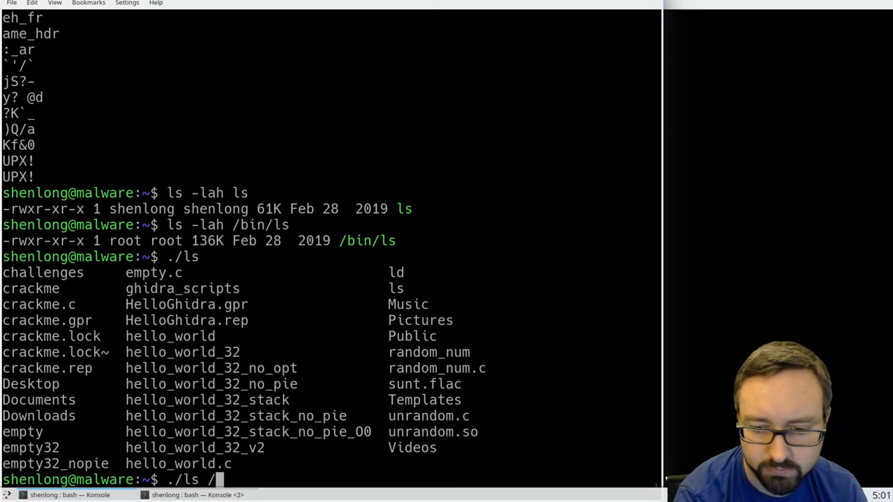
key(Return)
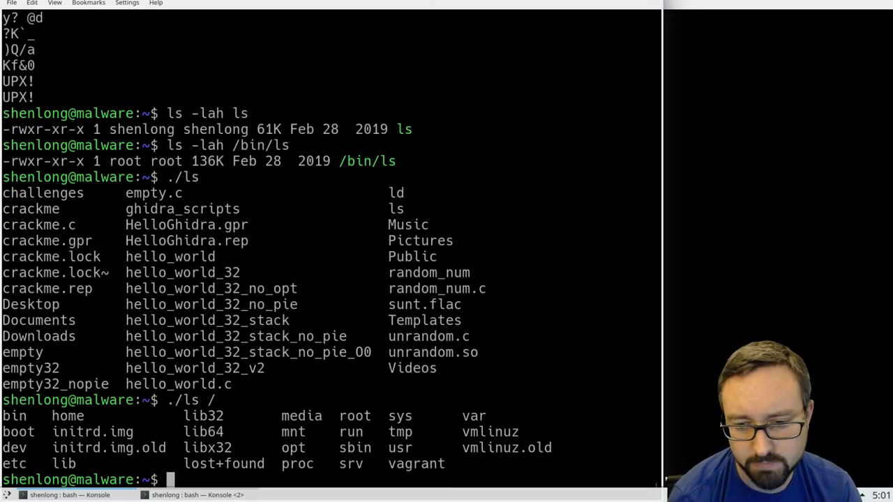